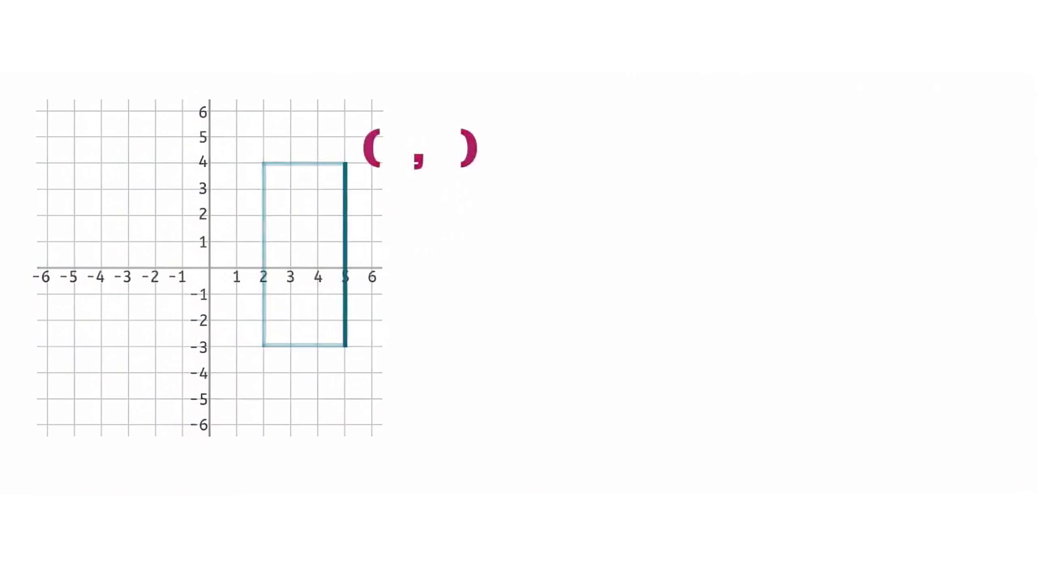
Step: Mark the top-right vertex, slide a point from the origin to x=5, and label its x-coordinate 5
click(343, 164)
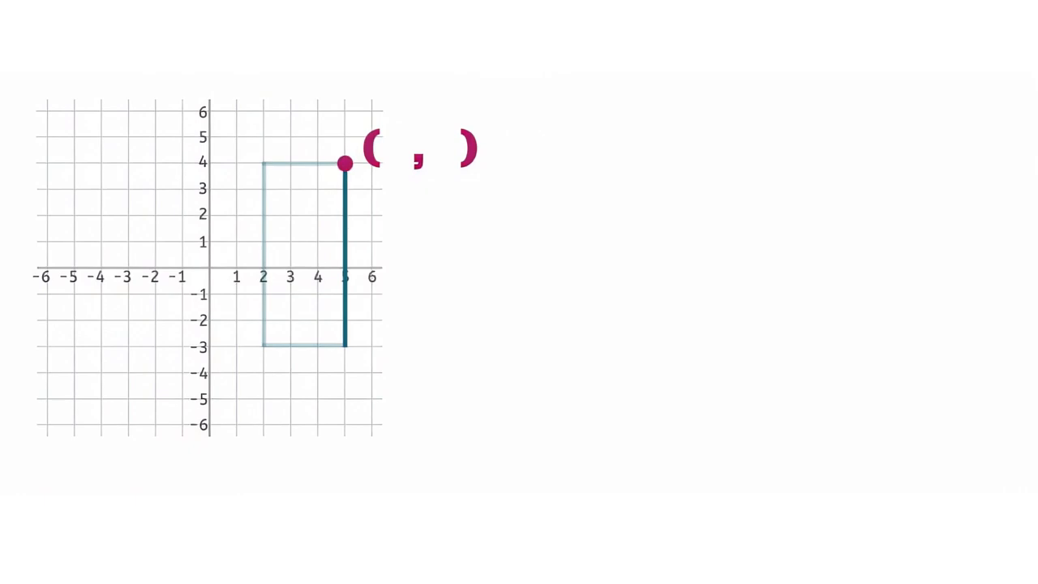
drag(343, 163, 208, 267)
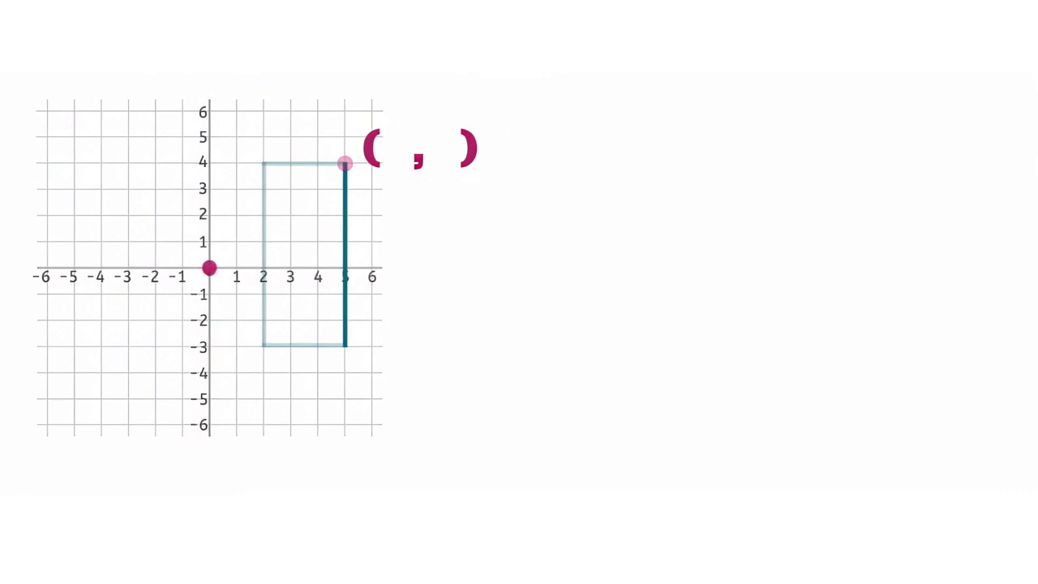
drag(208, 268, 344, 267)
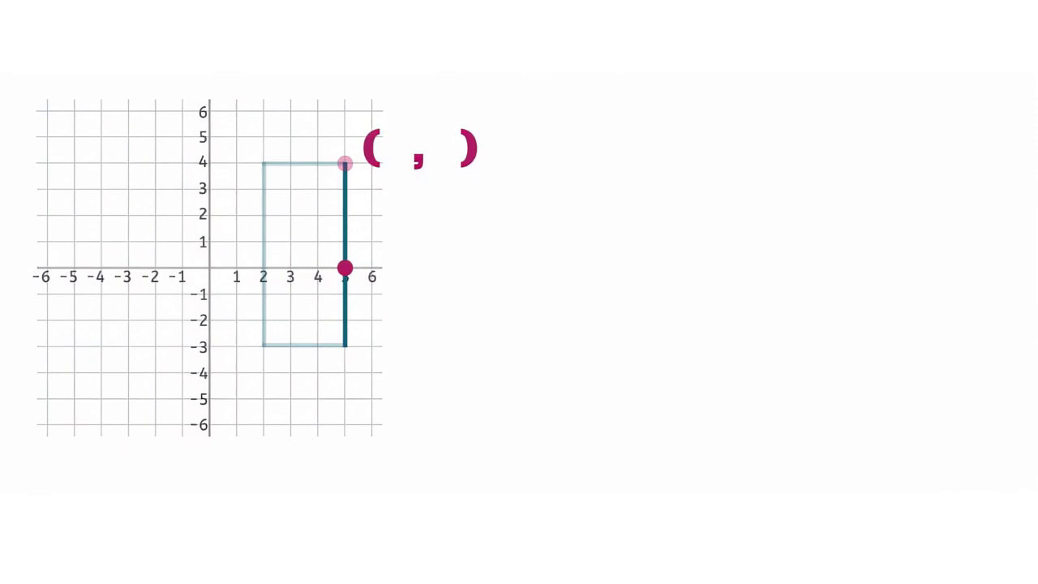
text(5)
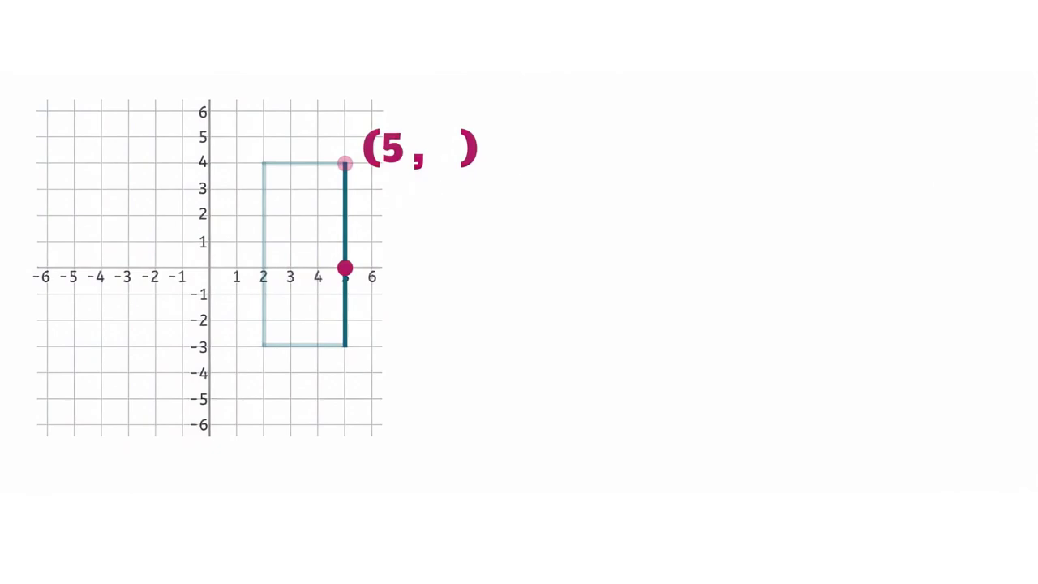
drag(344, 268, 345, 189)
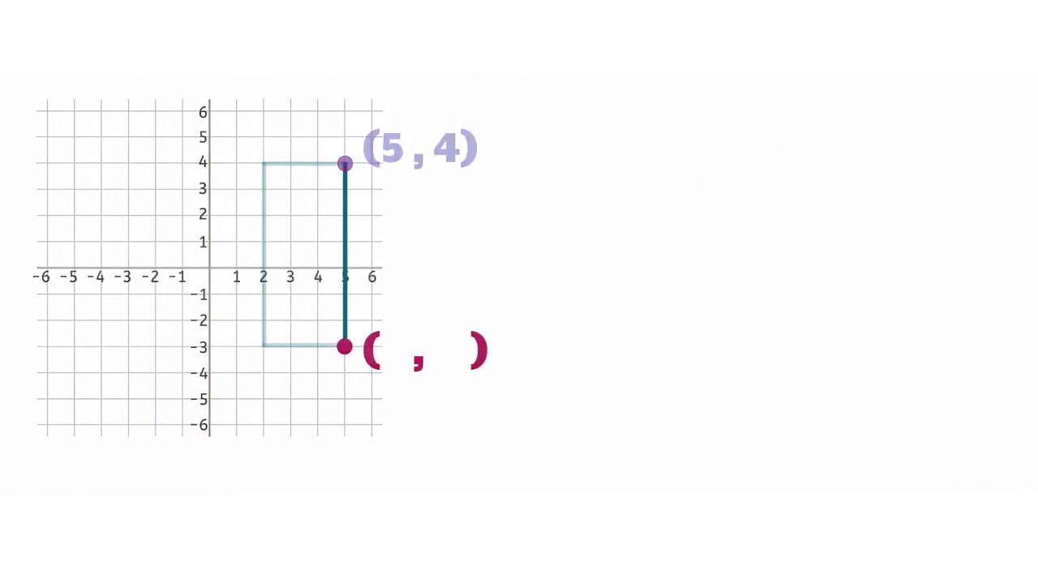
Step: Mark the bottom-right vertex and complete the labels (5,4) and (5,-3)
drag(342, 346, 208, 268)
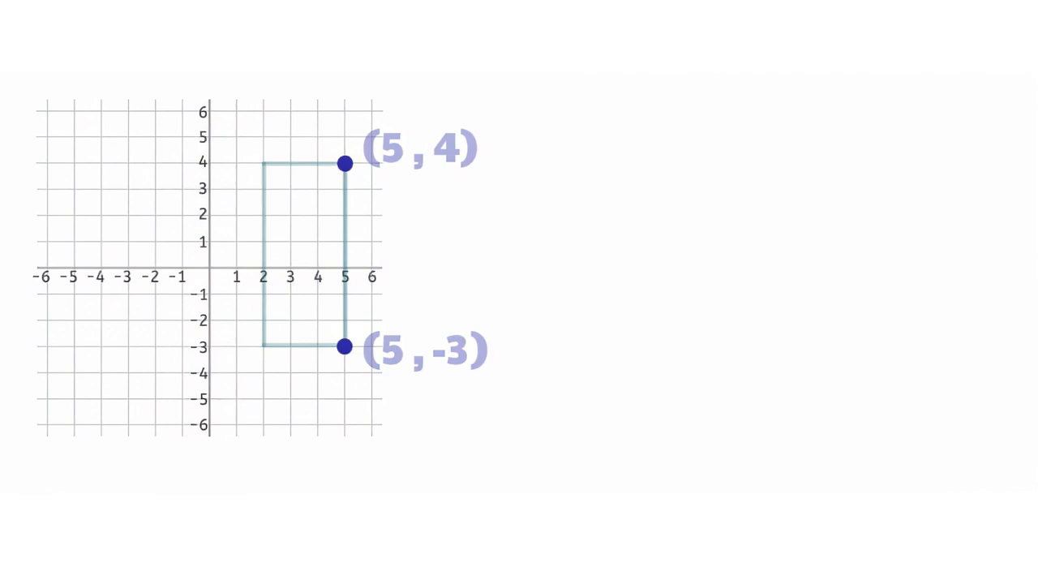
Step: Highlight the vertex at (5,4) with a yellow glow after touching the (5,-3) point
click(343, 347)
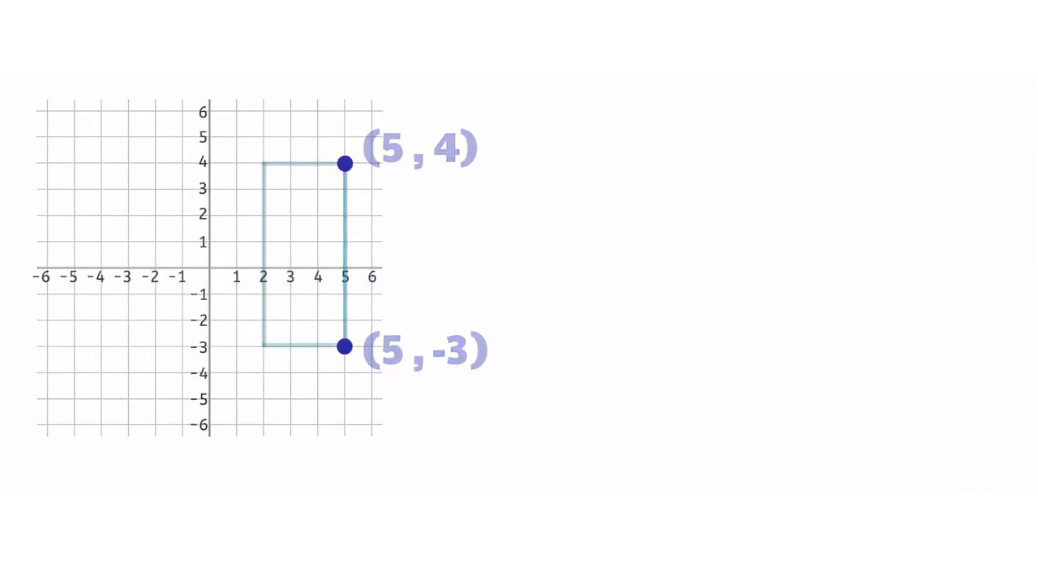
click(344, 164)
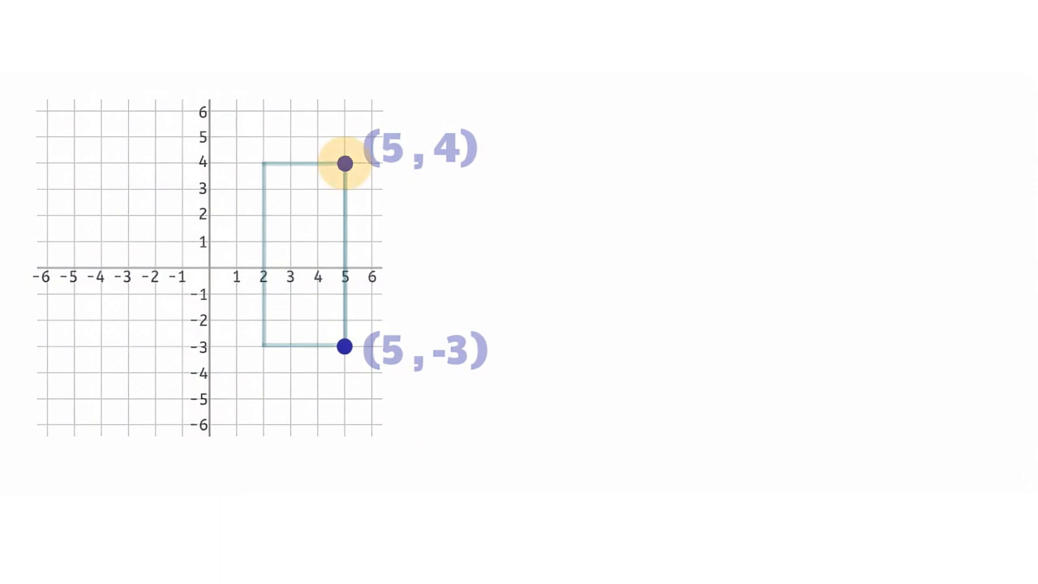